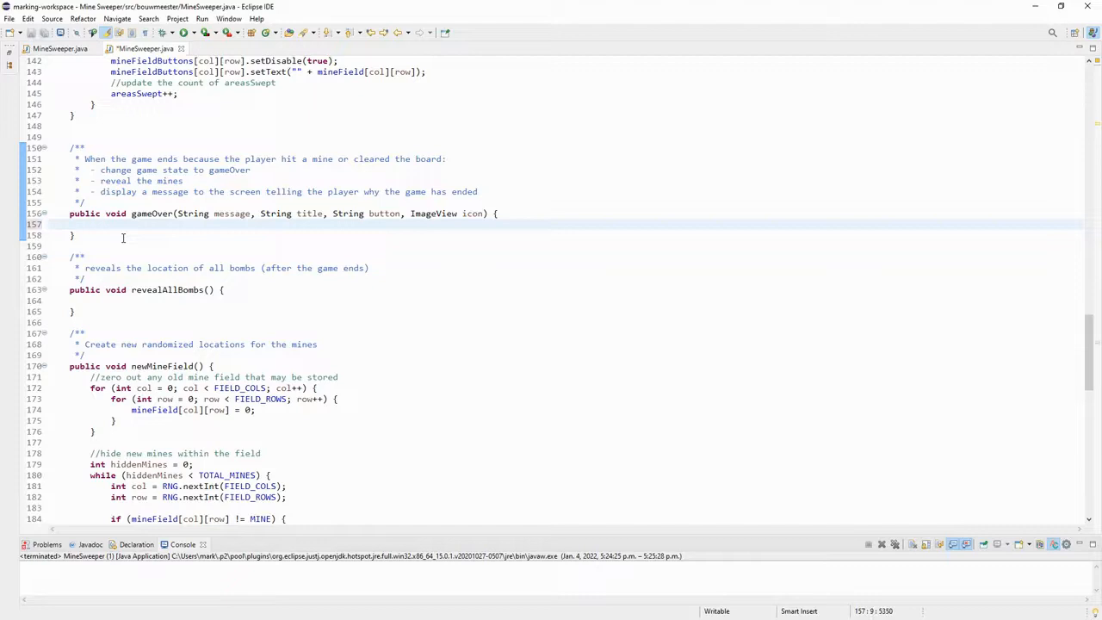
Make gameOver set gameOver = true, call revealAllBombs(), and declare Alert msg = new Alert(AlertType
type("gameOver = true;")
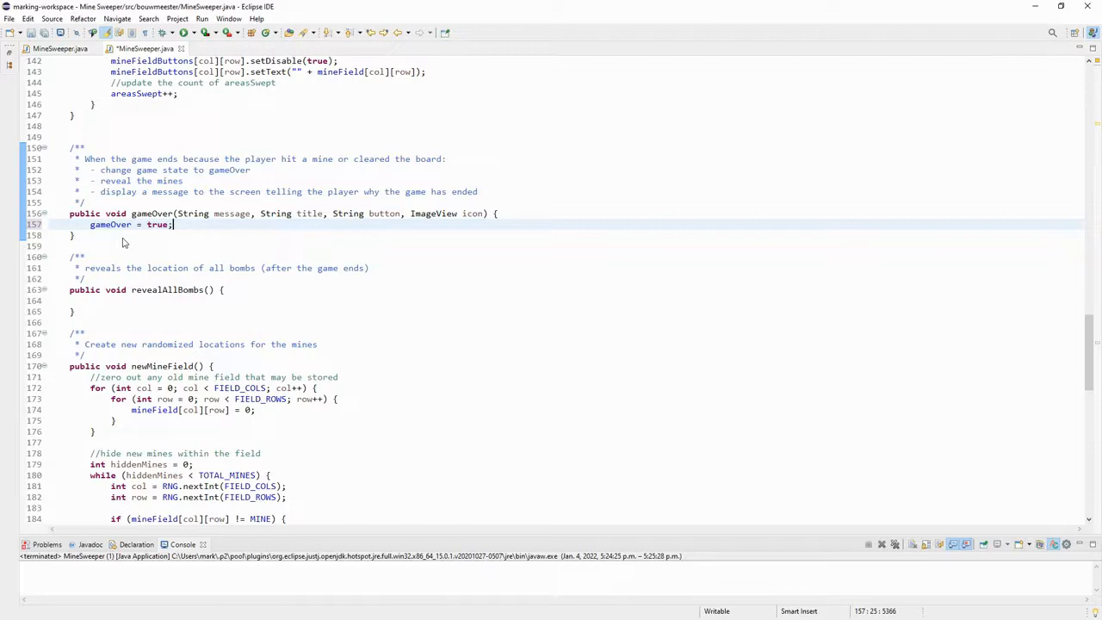
type("revealAllBombs();")
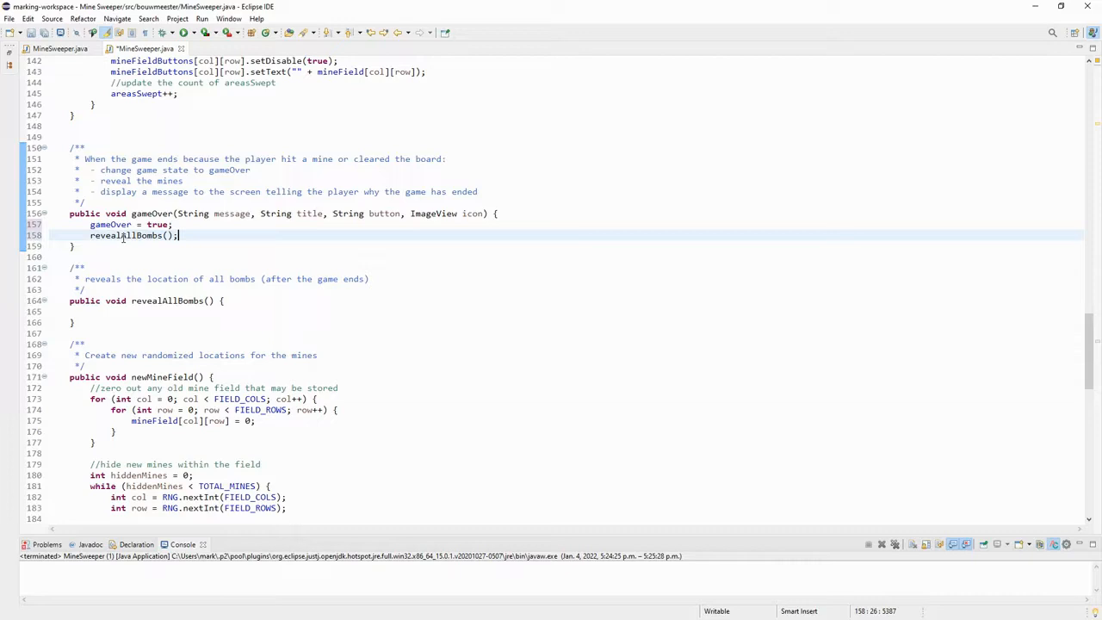
type("Alert msg = new Alert (AlertType.")
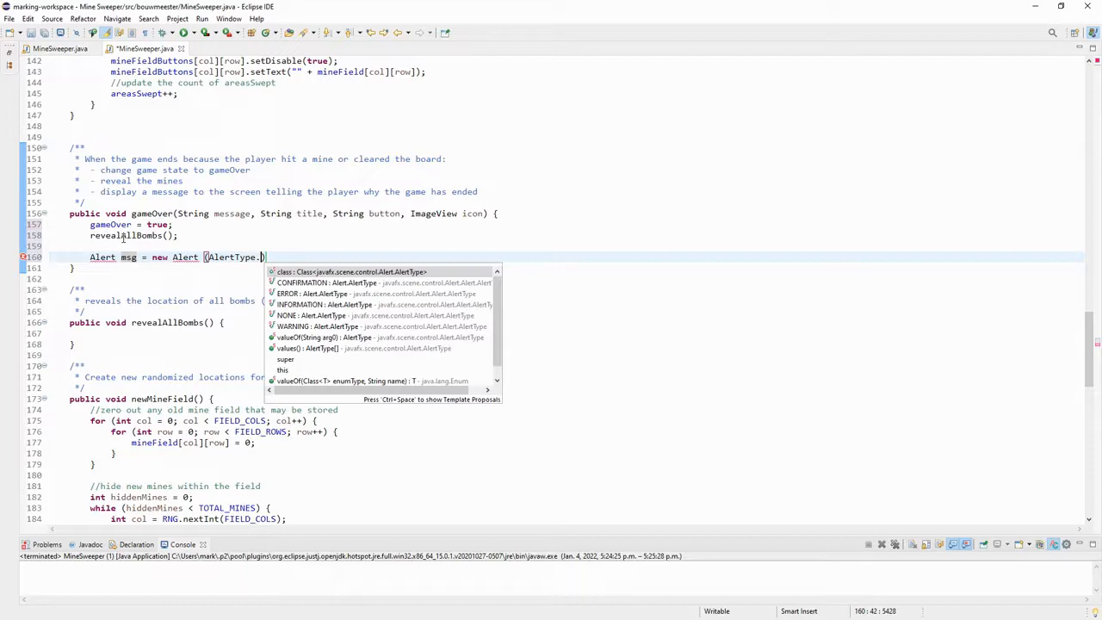
Use AlertType.NONE and give the alert a null header, the title and the message content
left_click(299, 315)
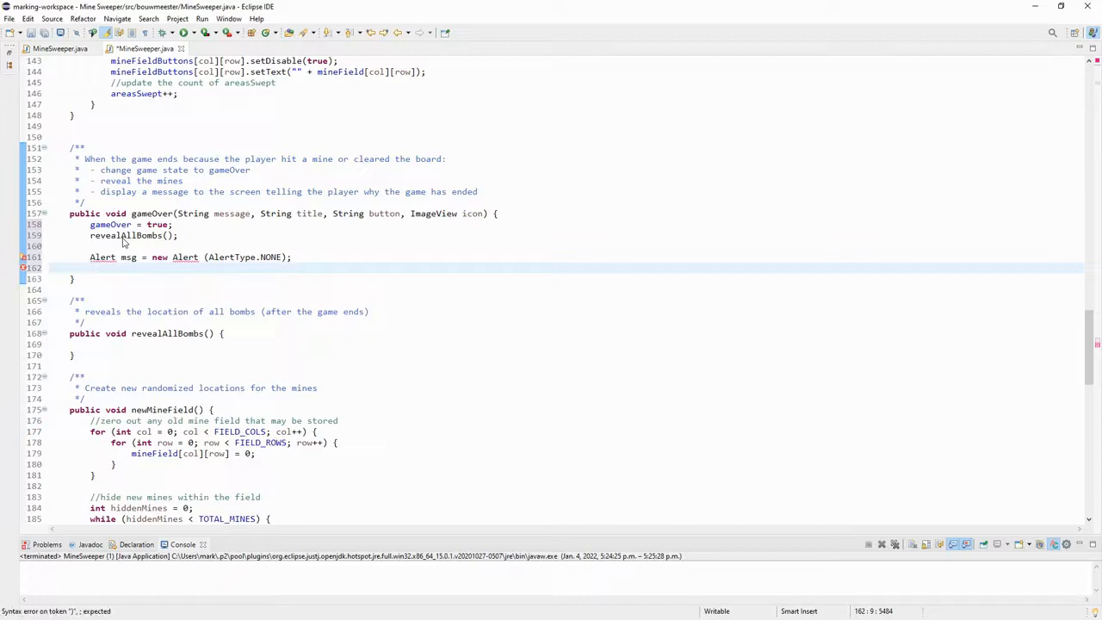
type("msg.setHeaderText(null);")
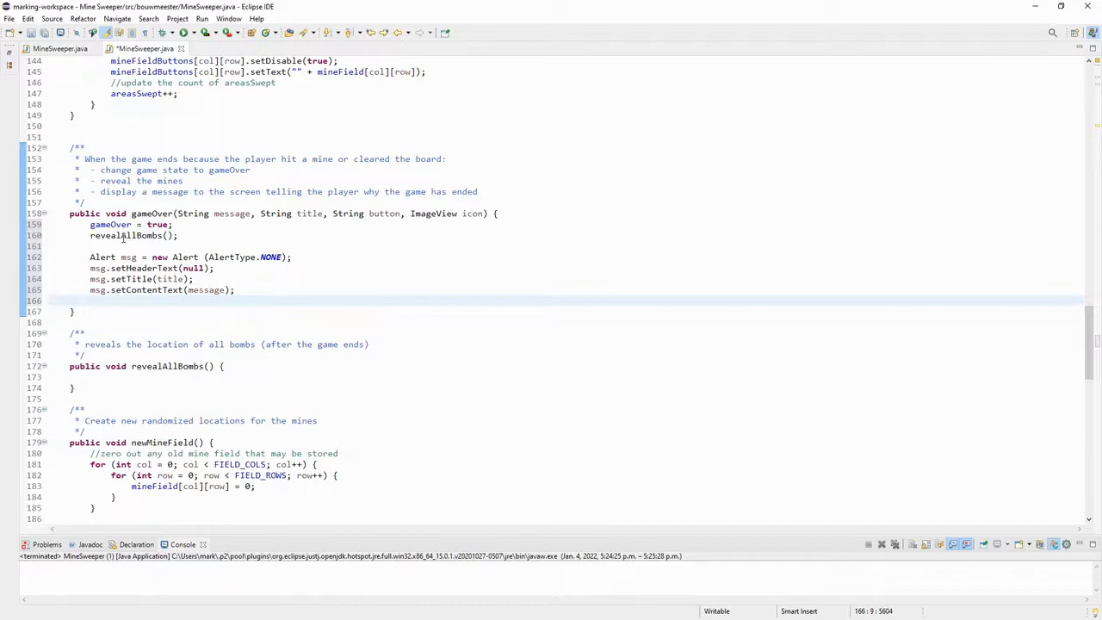
Add a new ButtonType(button) to the alert's button types and set its graphic to icon
type("msg.")
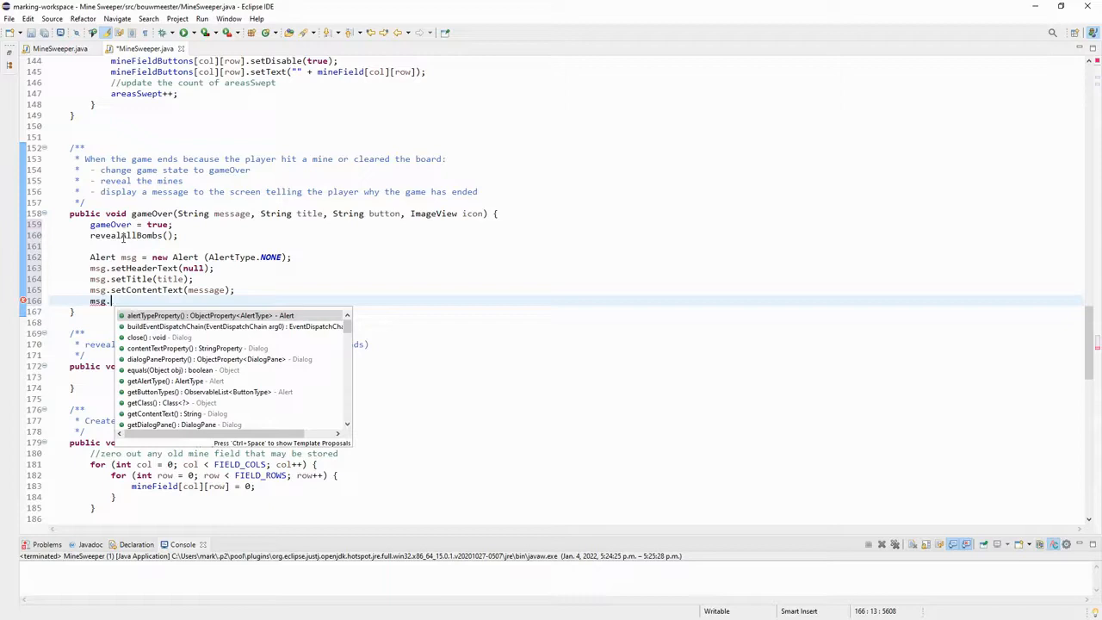
type("getButtonTypes().add(new ButtonType(")
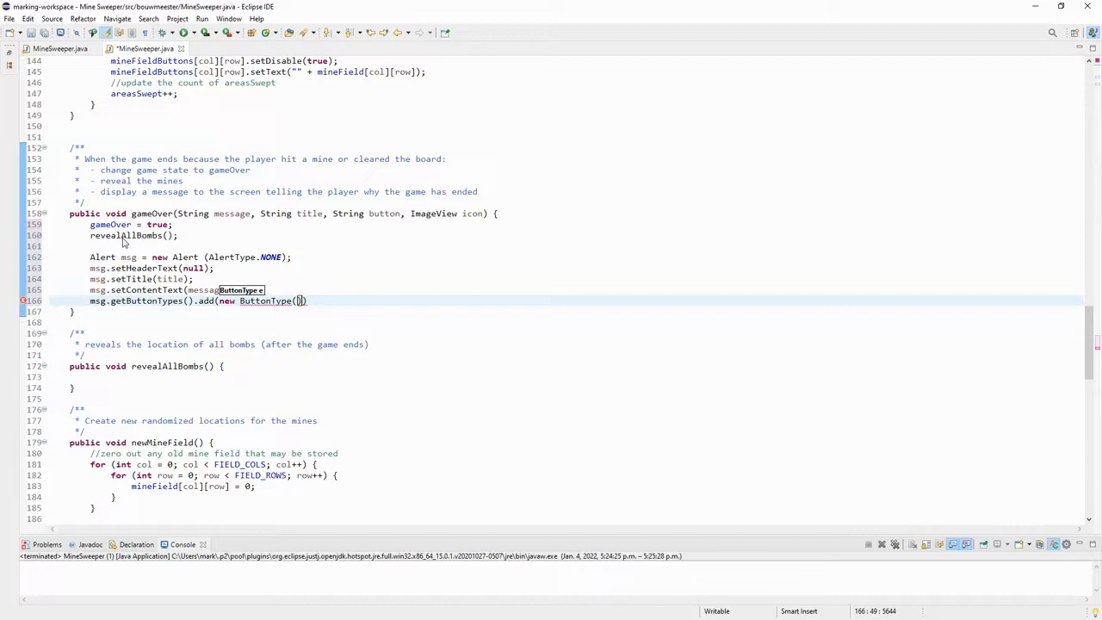
type("button")
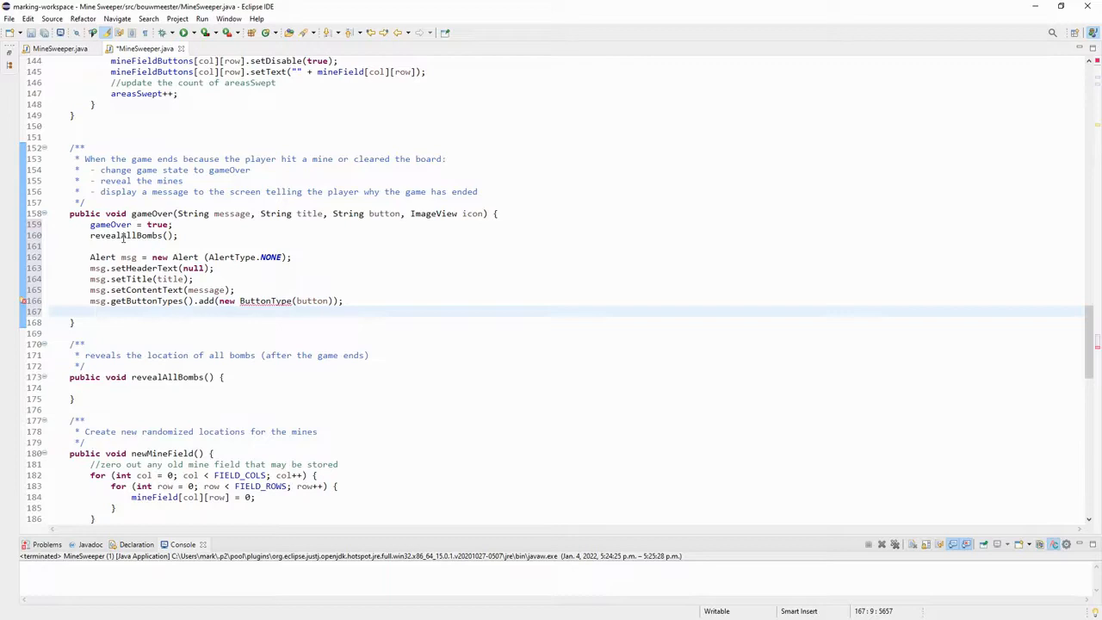
type("msg.setGraphic(icon);")
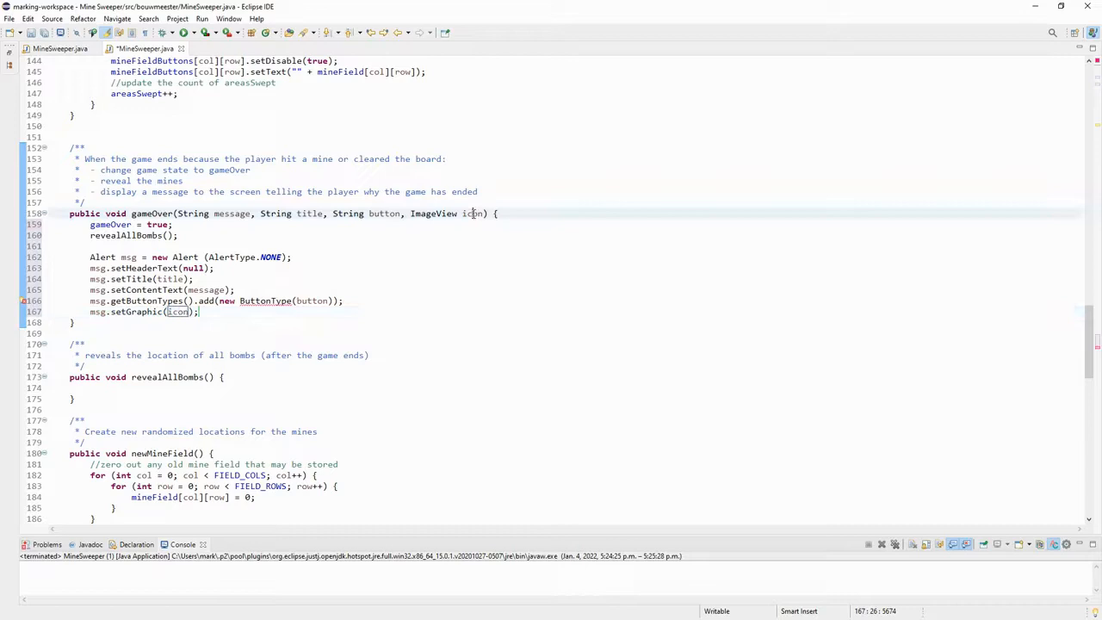
End gameOver with msg.showAndWait() and move into the revealAllBombs body
type("msg.showAndWait();")
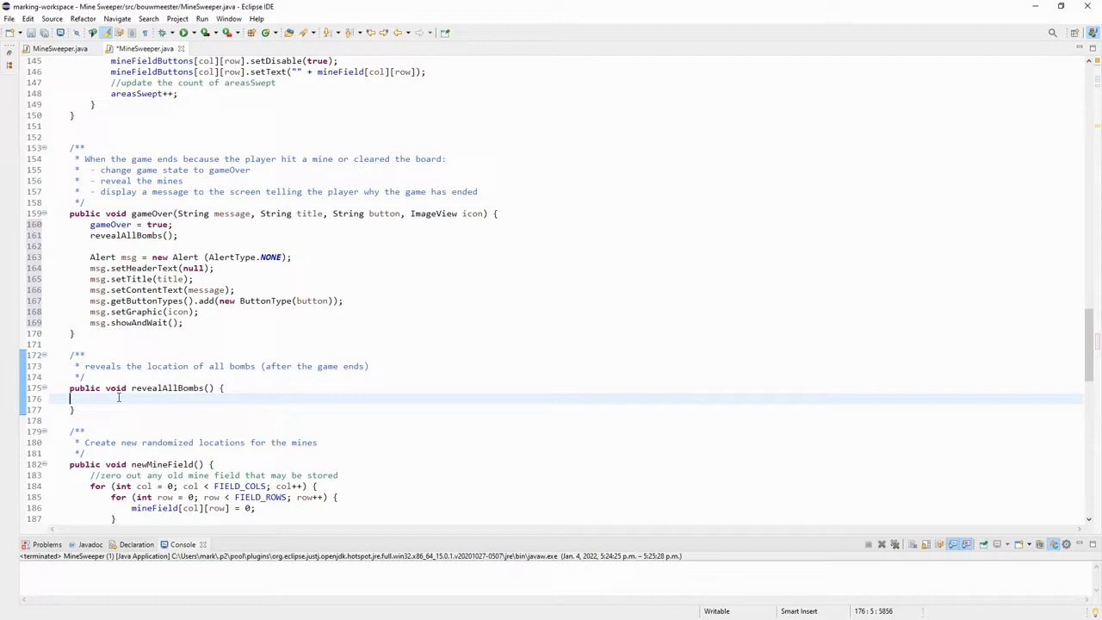
Write nested for loops over FIELD_COLS and FIELD_ROWS checking mineField[col][row] == MINE
type("for(int col = 0; col <")
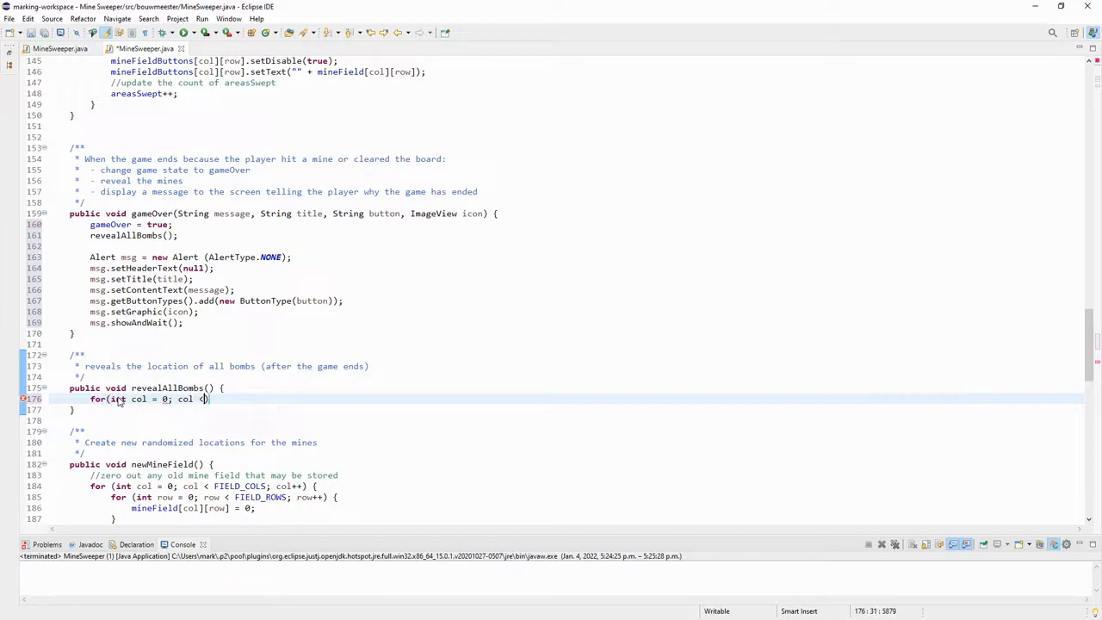
type("FIELD_COLS;")
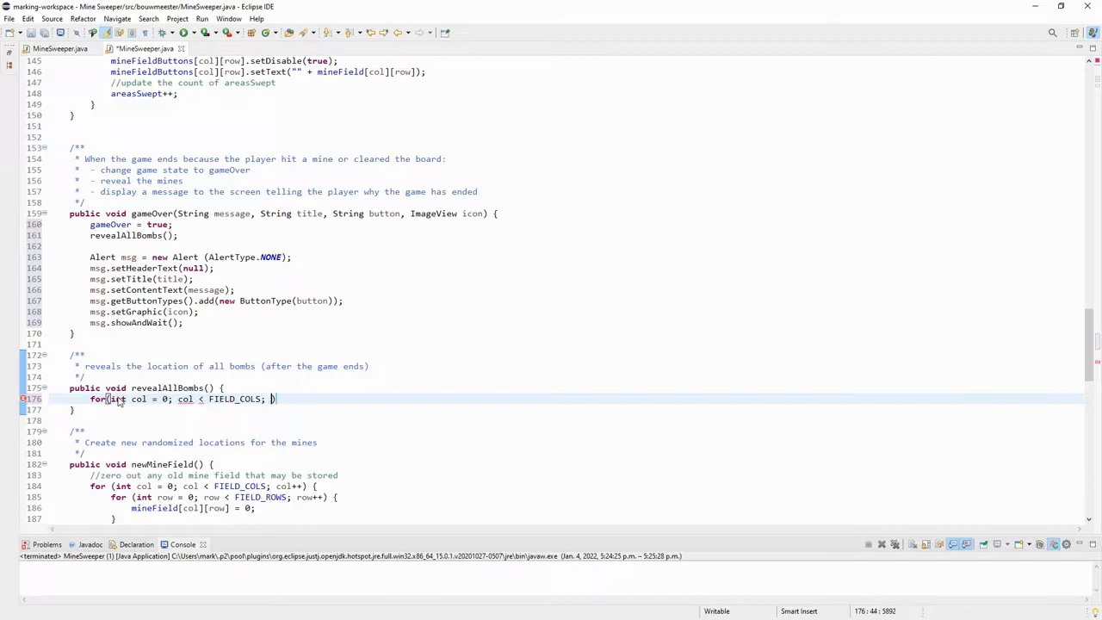
type("col++) {")
type("for (int row ")
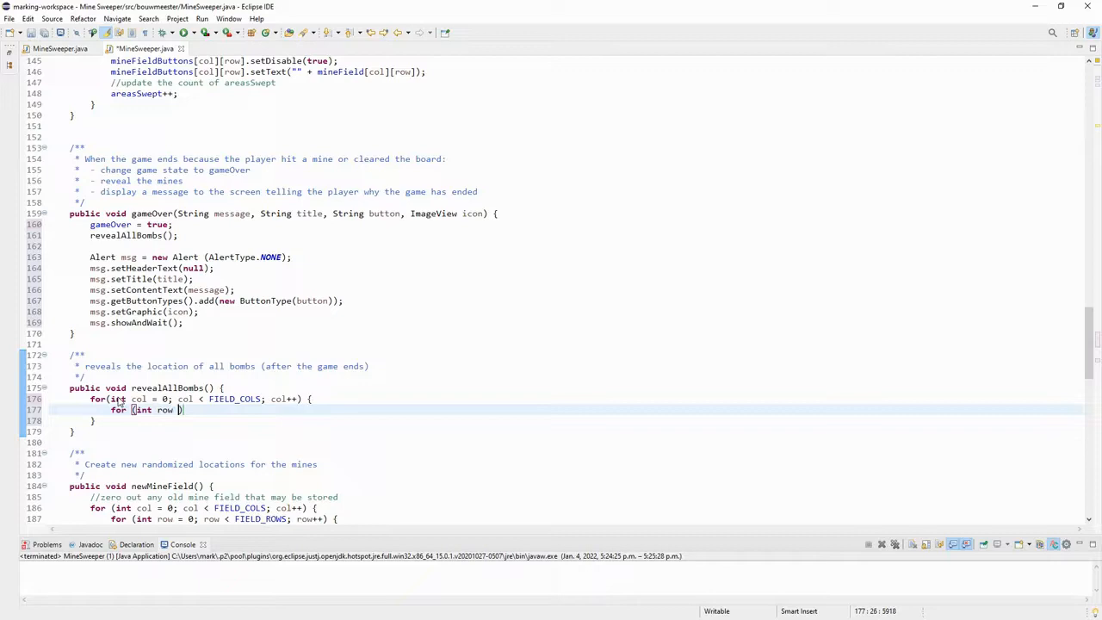
type("= 0; row < FIELD)")
type("mineFieldButtons[c")
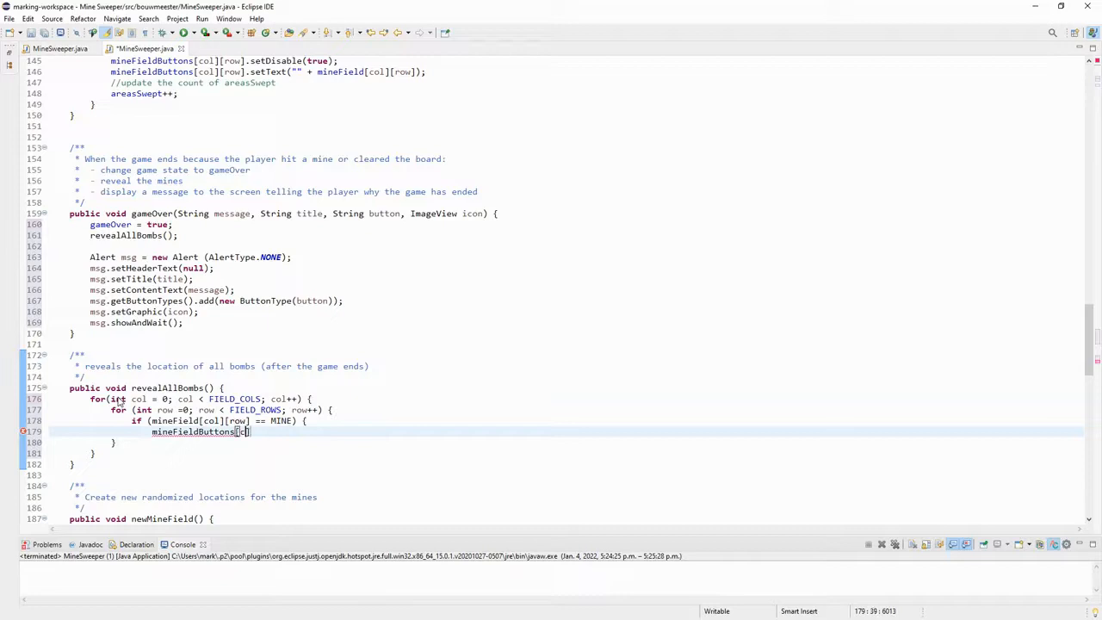
Set each mined button's graphic to new ImageView(BOMB) and begin setContentDisplay(Con..
type(".setGraphic(new ImageView(BOMB));")
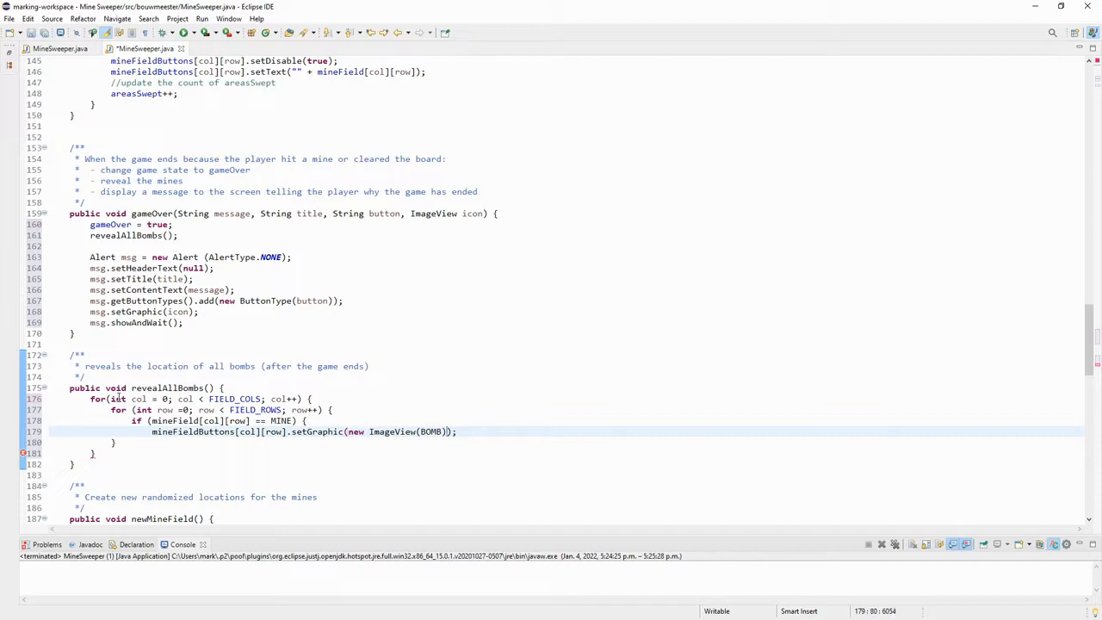
type("mineFieldButtons")
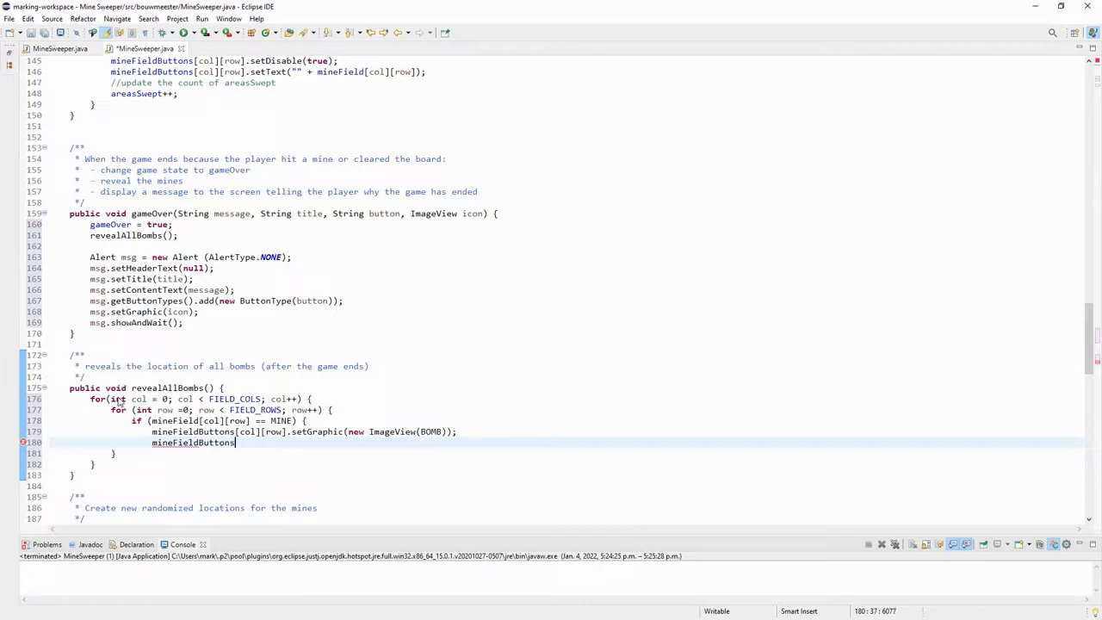
type("[col][row]")
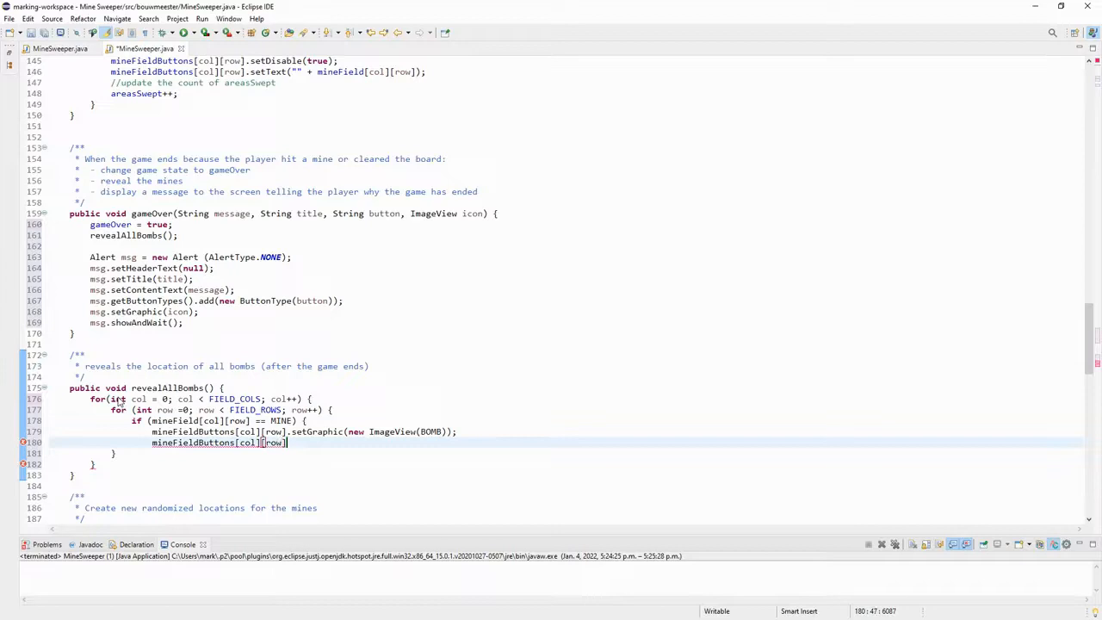
type(".setContentDisplay(Con")
type("}")
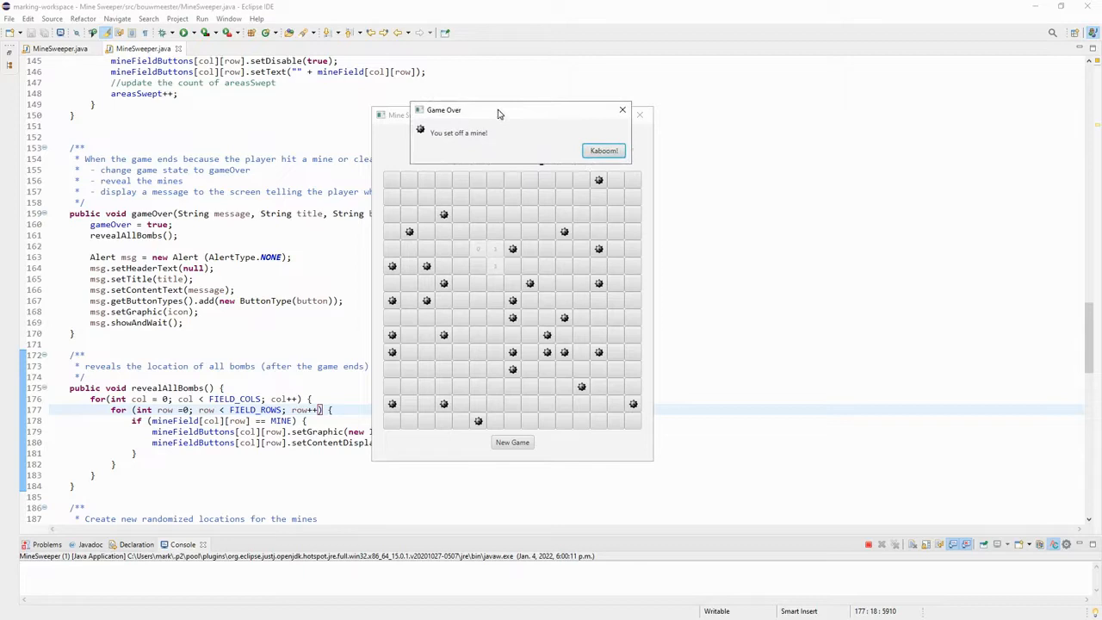
Run Mine Sweeper, trigger a mine and dismiss the Game Over alert leaving all bombs revealed
left_click(603, 151)
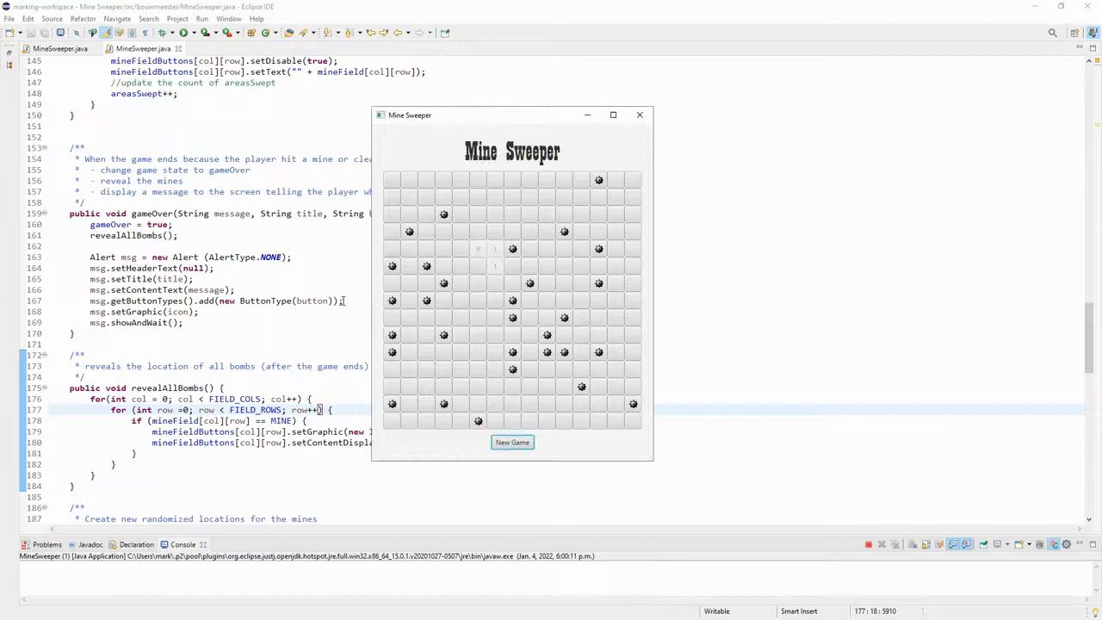